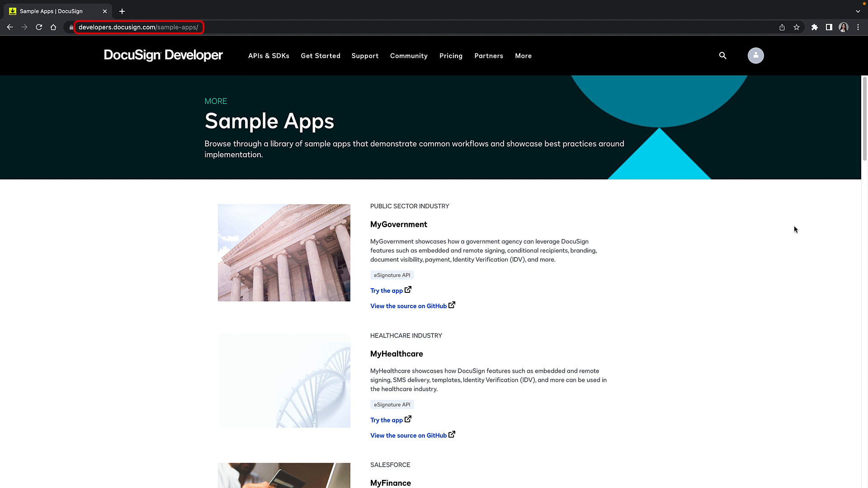
# Find MyGovernment and open its Small Business Loan, Traffic Ticket and Passport home.
pyautogui.scroll(-3)
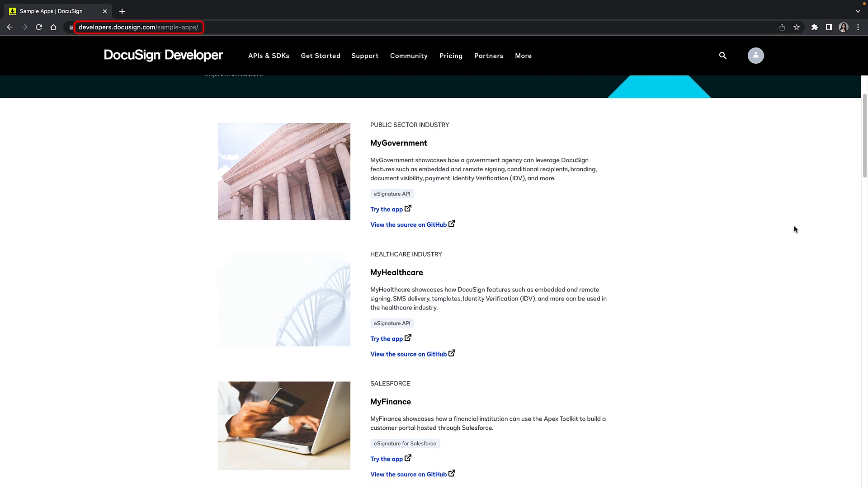
pyautogui.scroll(-3)
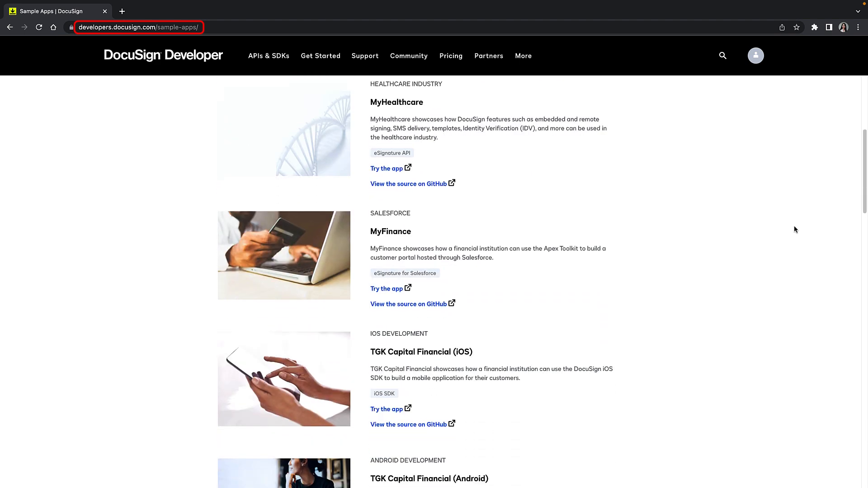
pyautogui.scroll(-3)
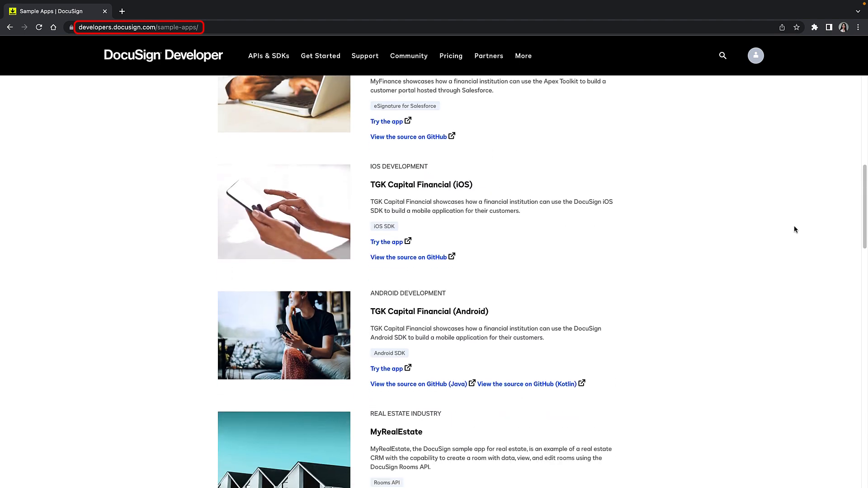
pyautogui.scroll(-3)
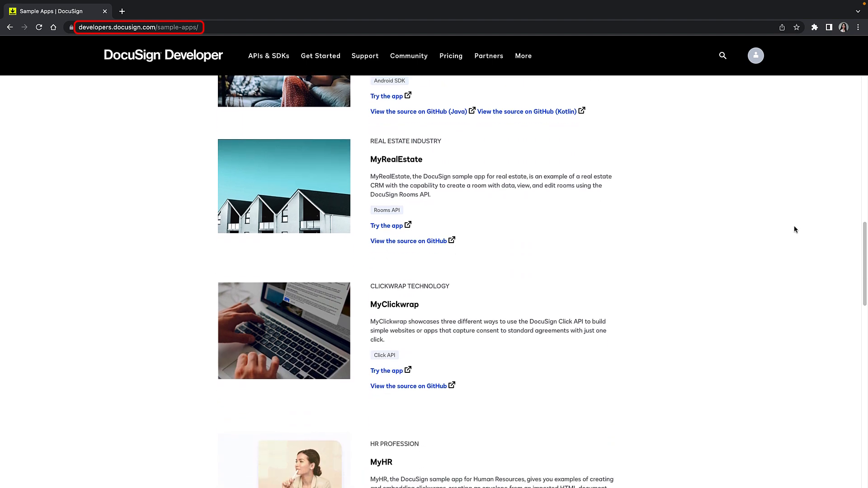
pyautogui.scroll(-3)
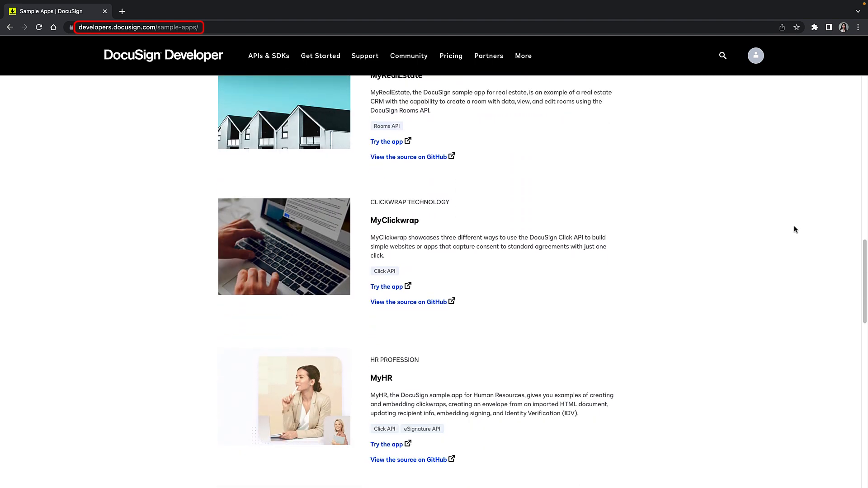
pyautogui.scroll(-3)
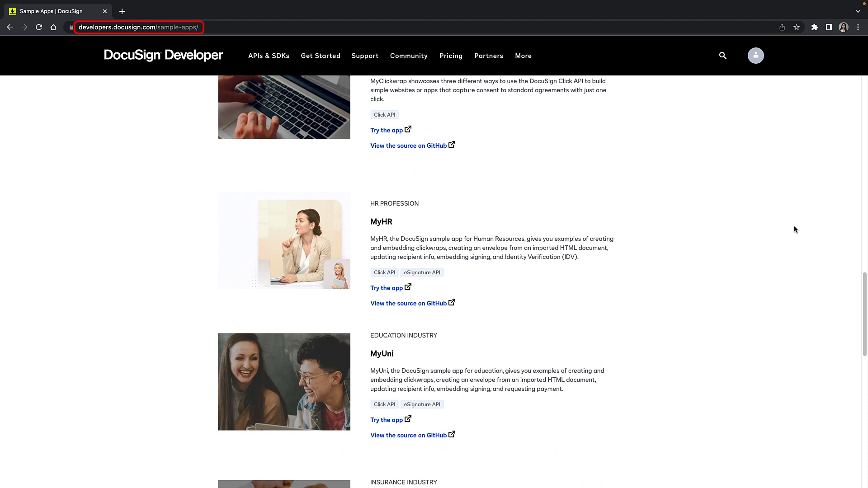
pyautogui.scroll(-3)
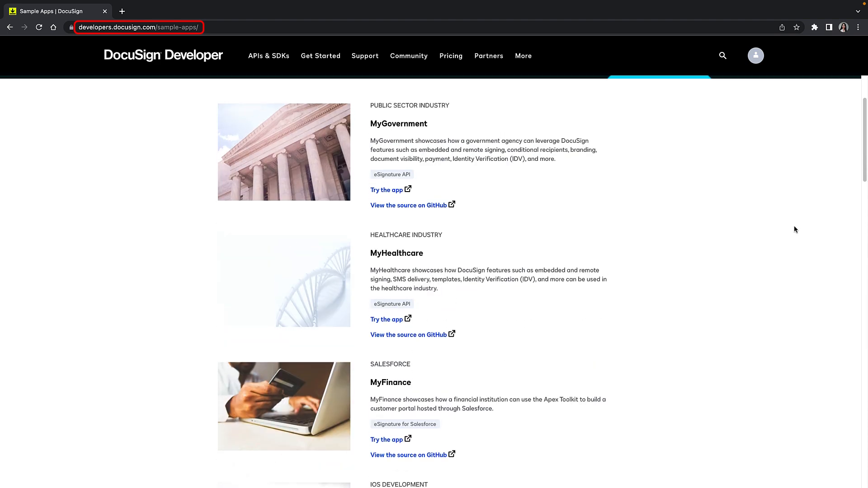
pyautogui.scroll(3)
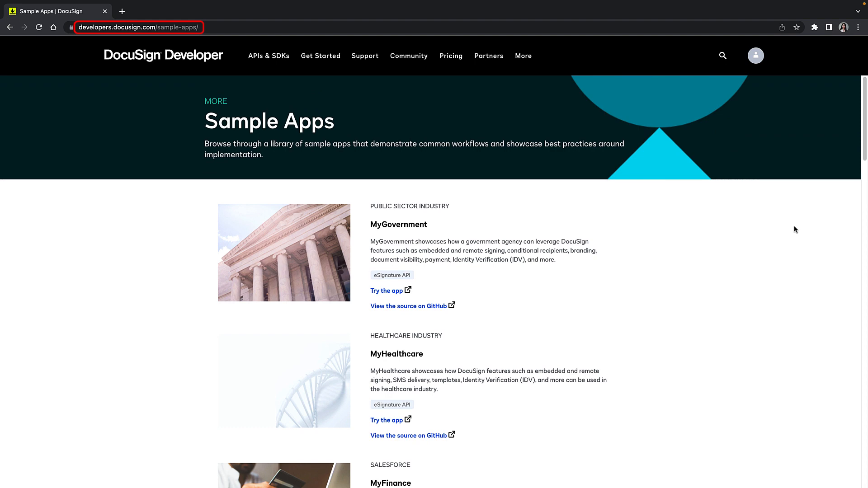
pyautogui.click(387, 290)
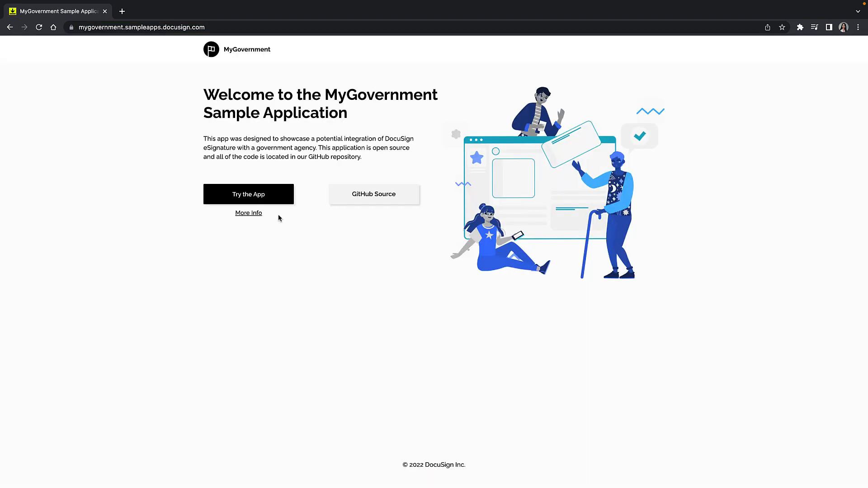
pyautogui.click(248, 194)
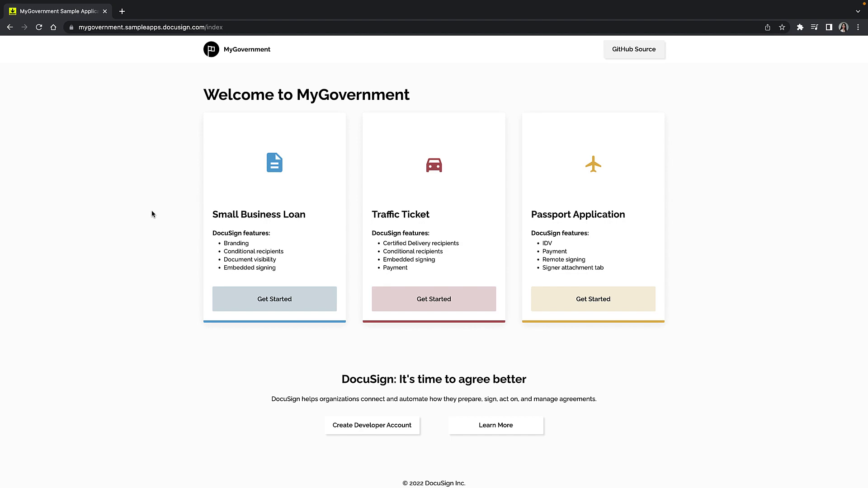
pyautogui.click(495, 425)
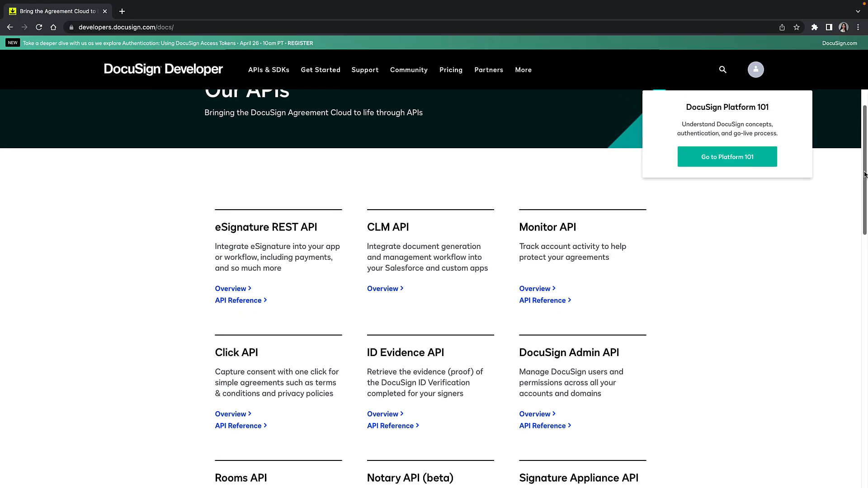
pyautogui.scroll(-3)
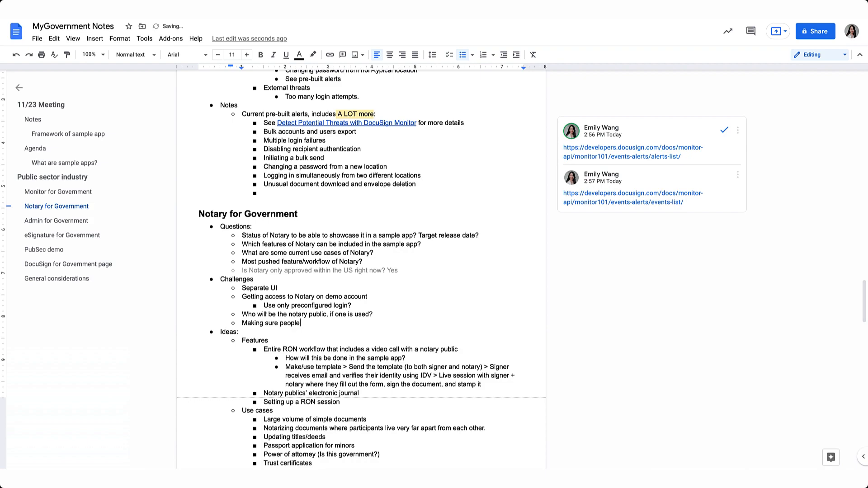
# Switch to the MyGov Notes doc and scroll through it for review.
pyautogui.press('alt+tab')
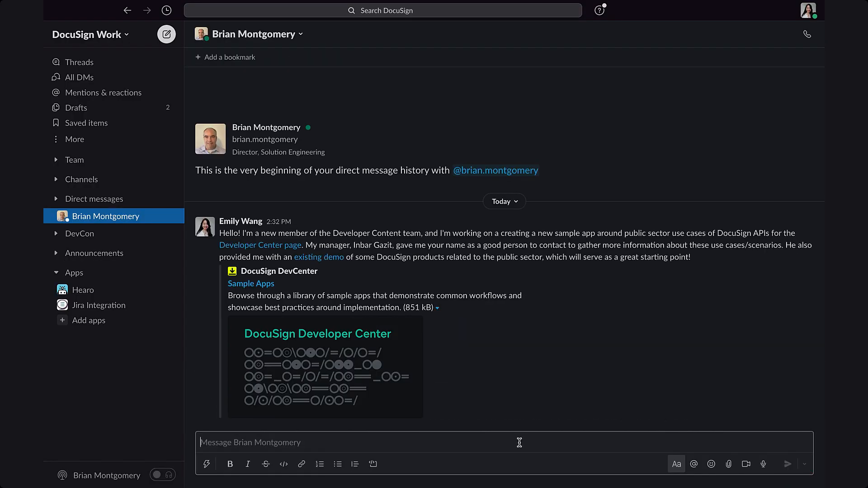
pyautogui.scroll(-3)
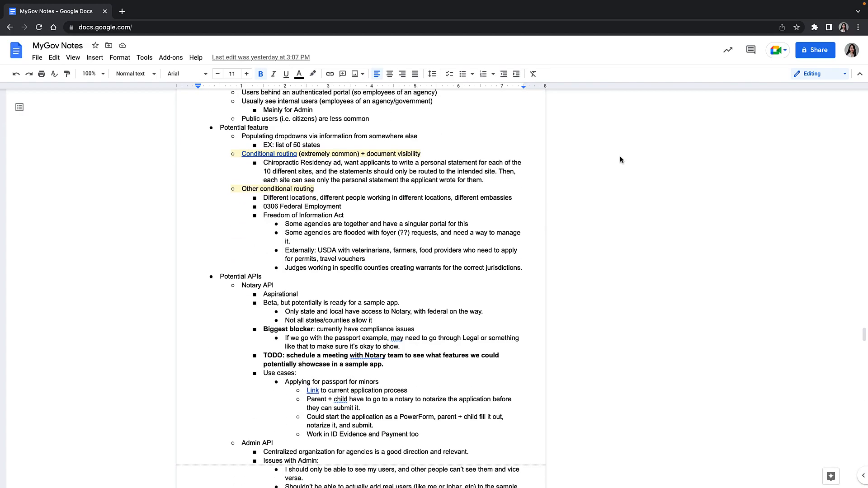
pyautogui.scroll(-3)
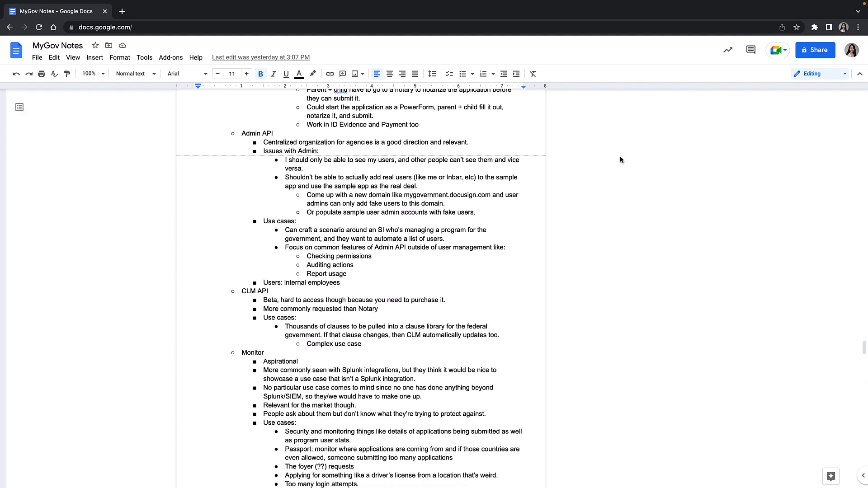
pyautogui.scroll(-3)
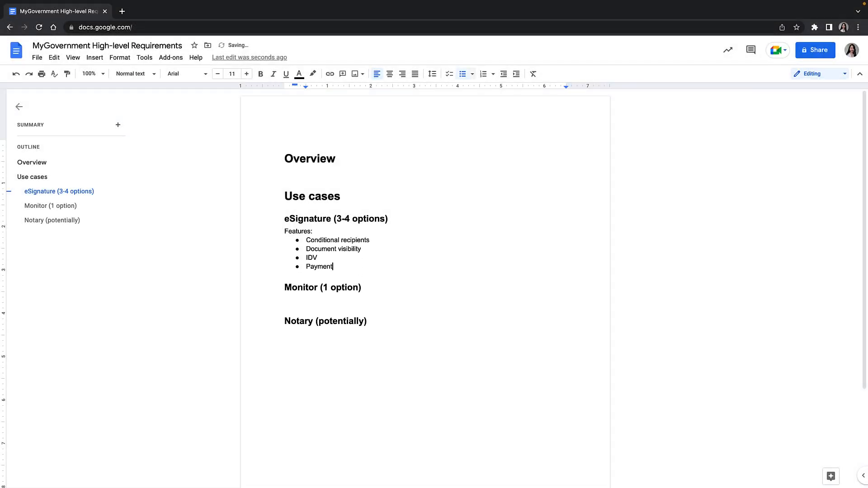
# Type the public-sector portal overview and the 'Filtering (coming Jan/Feb 2022)' feature bullet.
pyautogui.write('This sample app will focus on the public sector, and will be a generic government portal where citizens and em')
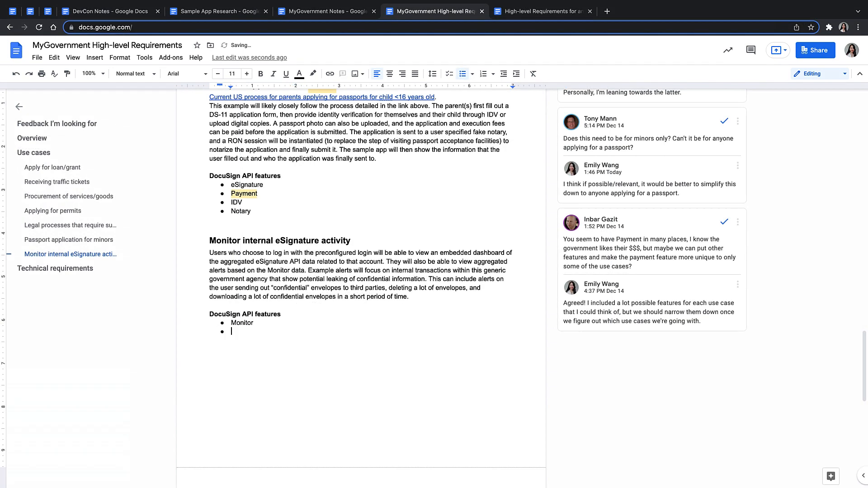
pyautogui.write('Filtering (coming Jan/Feb 2022)')
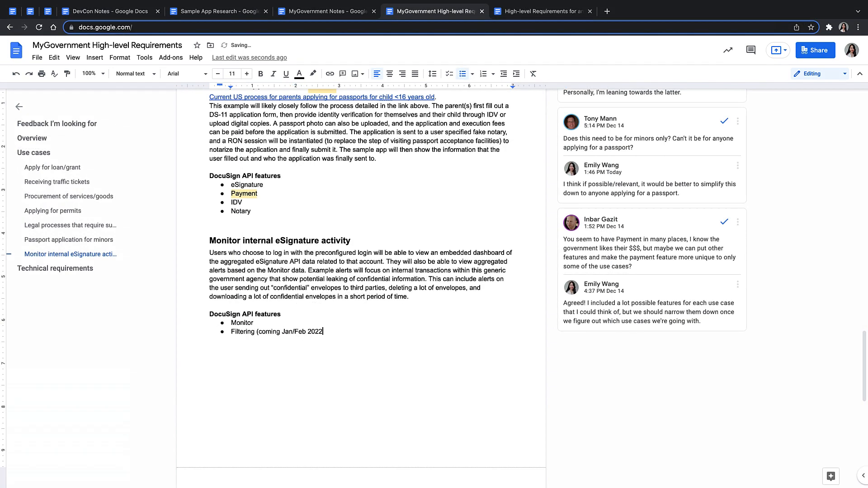
pyautogui.scroll(3)
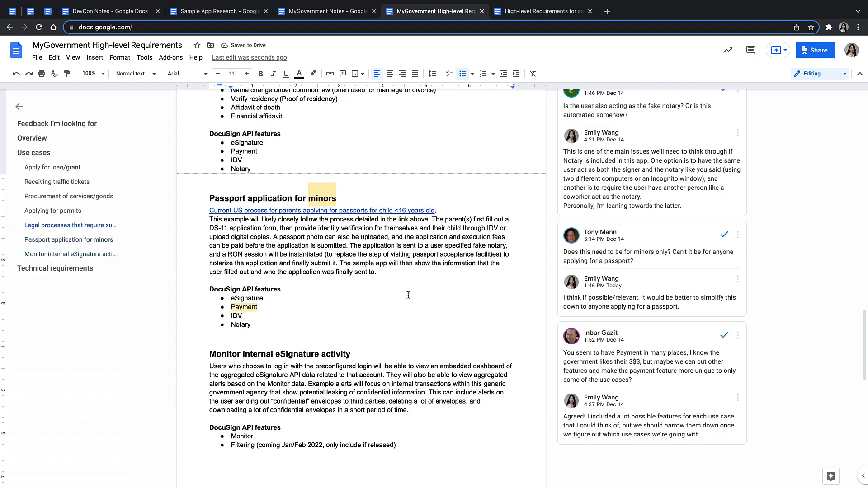
pyautogui.scroll(3)
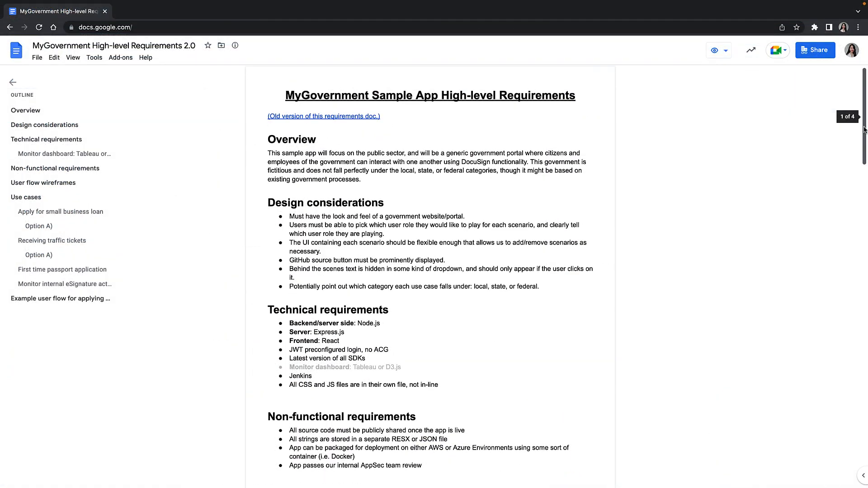
pyautogui.scroll(-3)
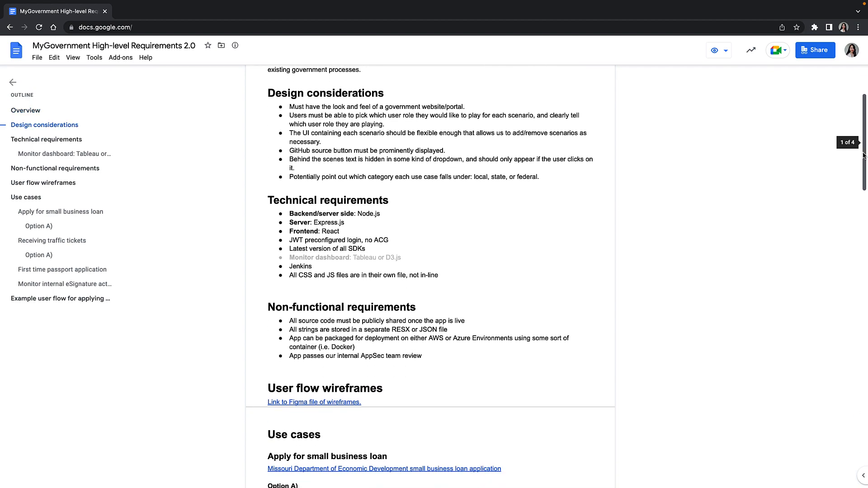
pyautogui.scroll(-3)
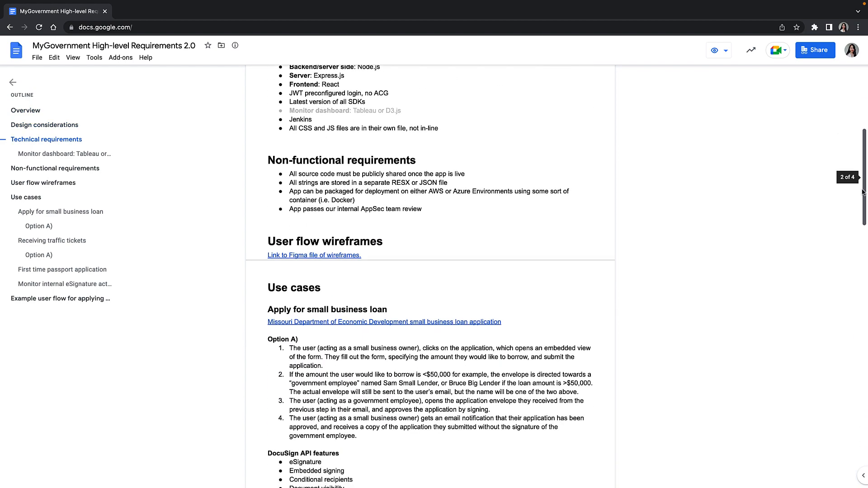
pyautogui.scroll(-3)
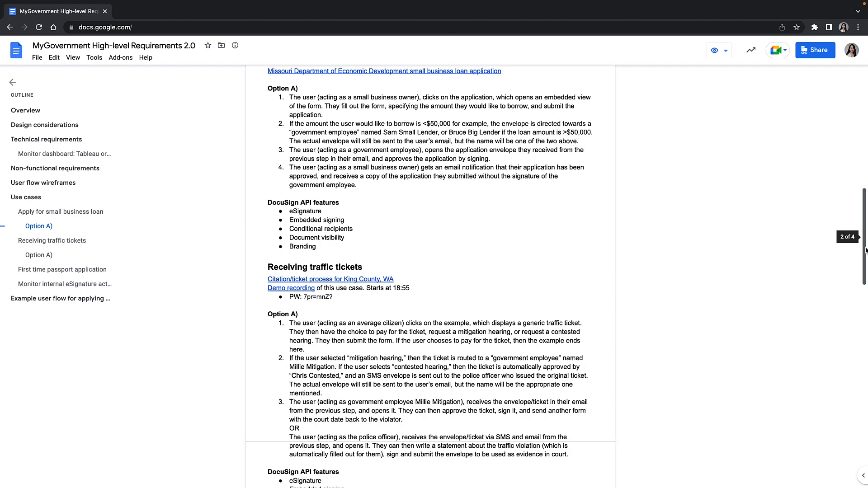
pyautogui.scroll(-3)
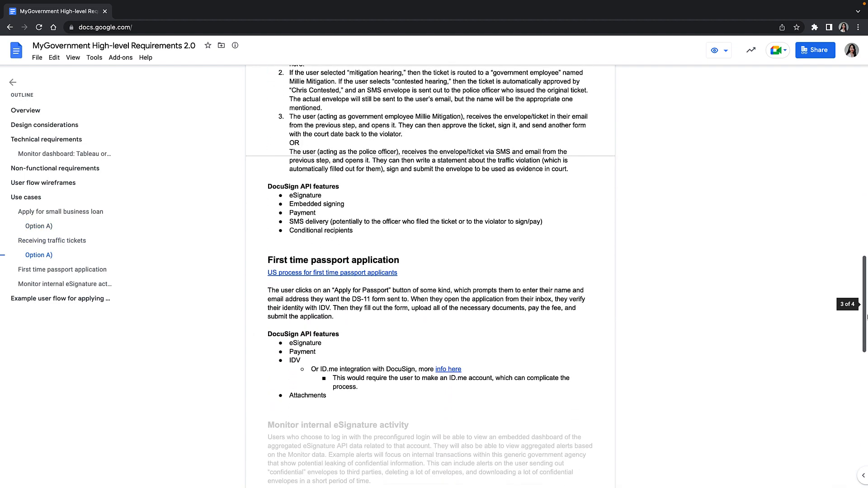
pyautogui.scroll(-3)
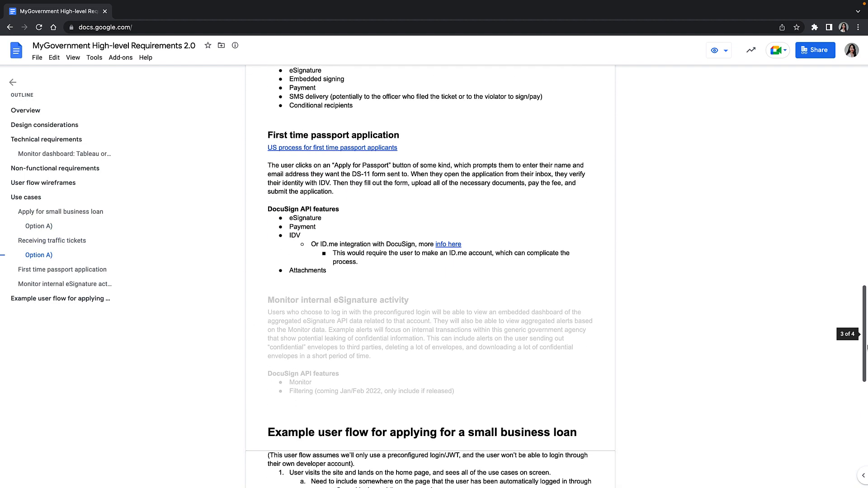
pyautogui.scroll(-3)
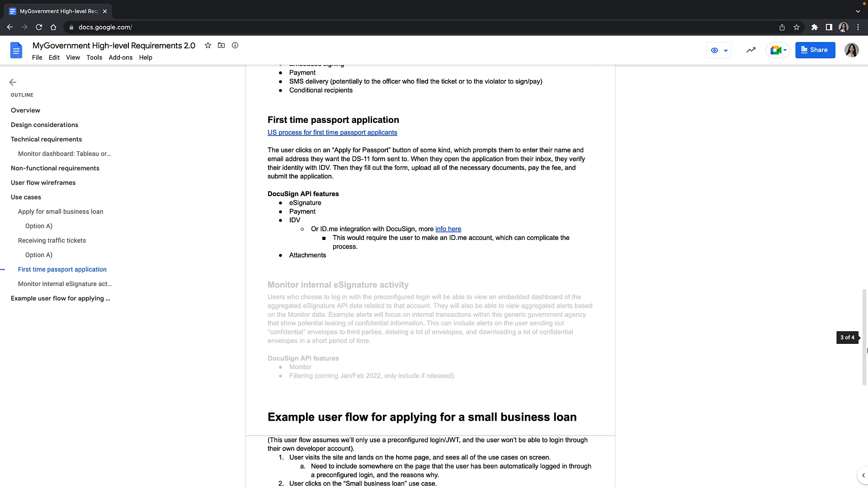
pyautogui.click(757, 11)
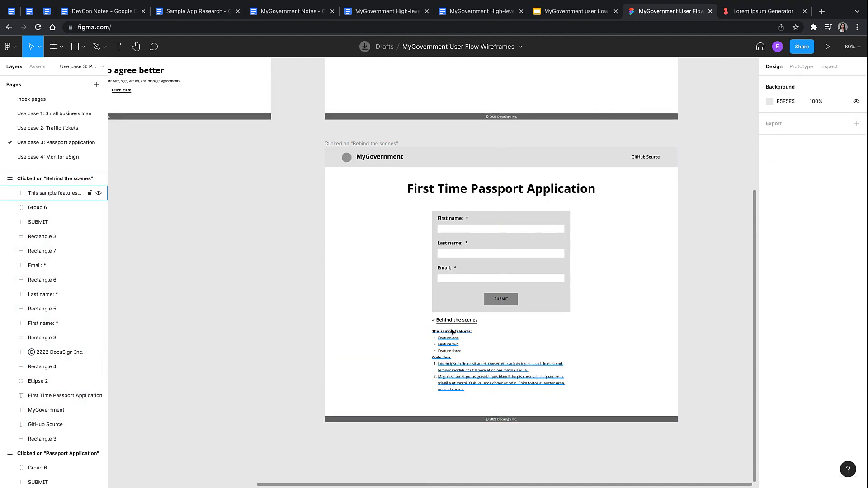
# View the Index pages and the Use case 1, 2 and 3 wireframe pages.
pyautogui.click(31, 99)
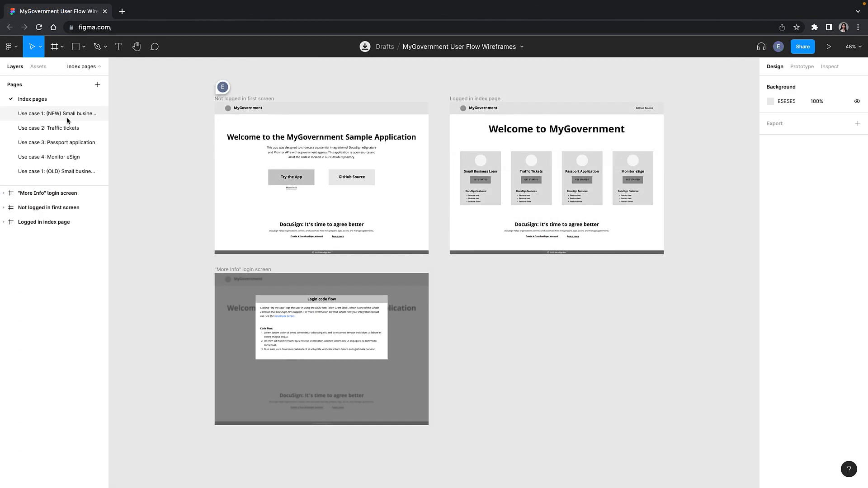
pyautogui.click(56, 114)
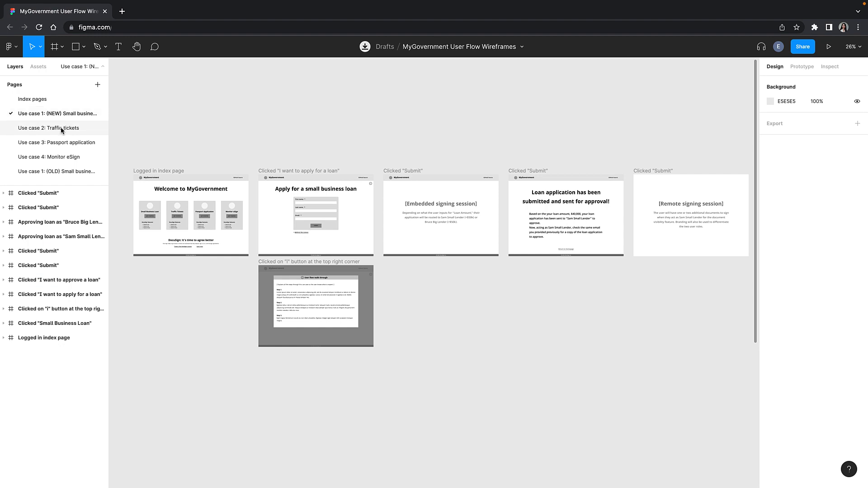
pyautogui.click(48, 128)
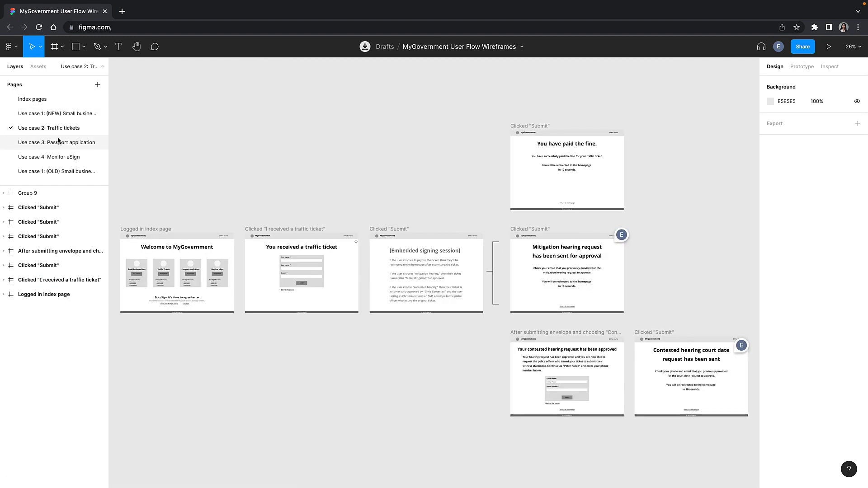
pyautogui.click(324, 11)
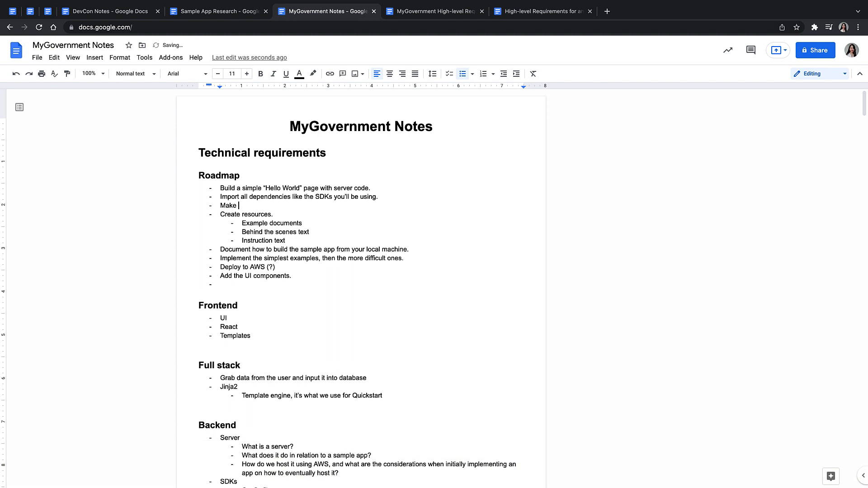
# Add roadmap bullets 'Make it buildable (Jenkins).', 'Add two user persona capability to app.' and begin an 'Auth Code G…' item.
pyautogui.write('it buildable (Jenkins).')
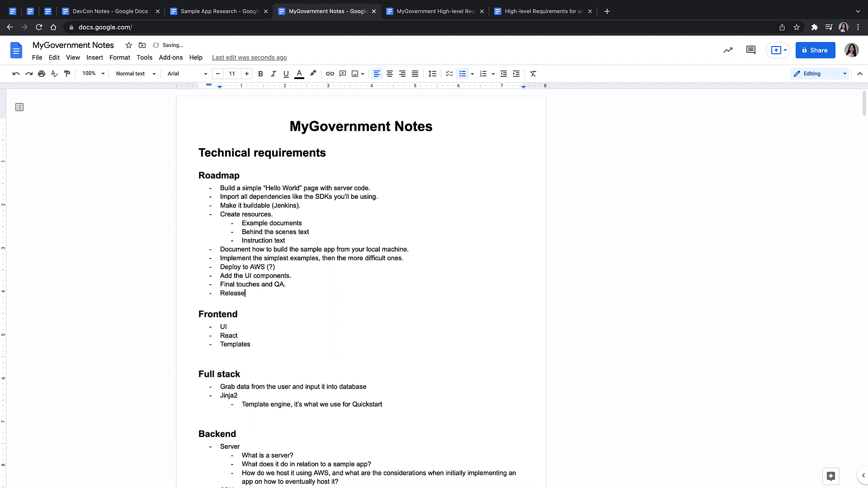
pyautogui.write('Do th')
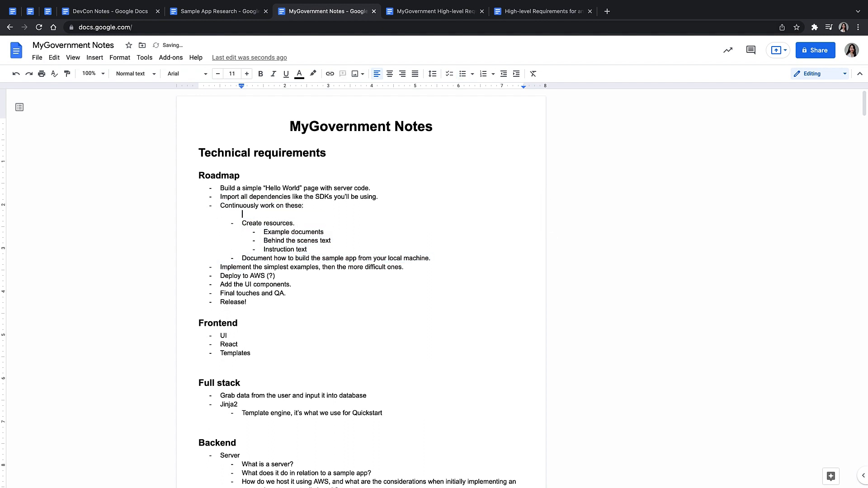
pyautogui.write('Make it buildable (Jenkins).')
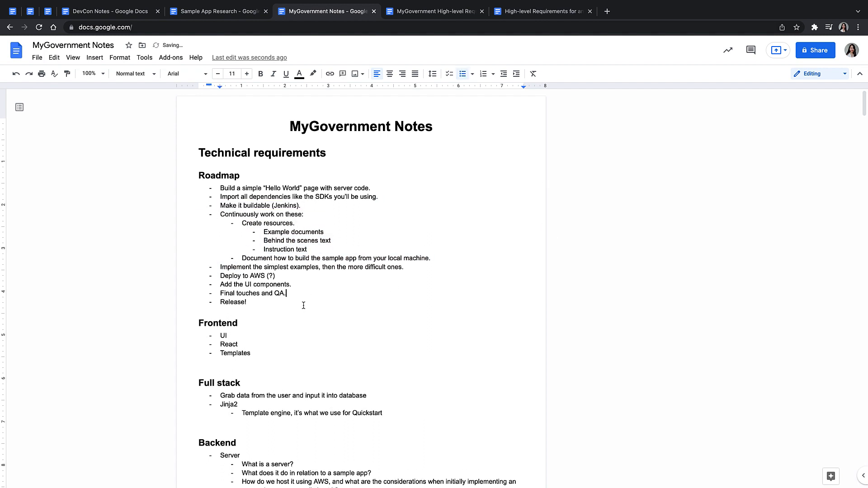
pyautogui.write('Add two user persona capability to app.')
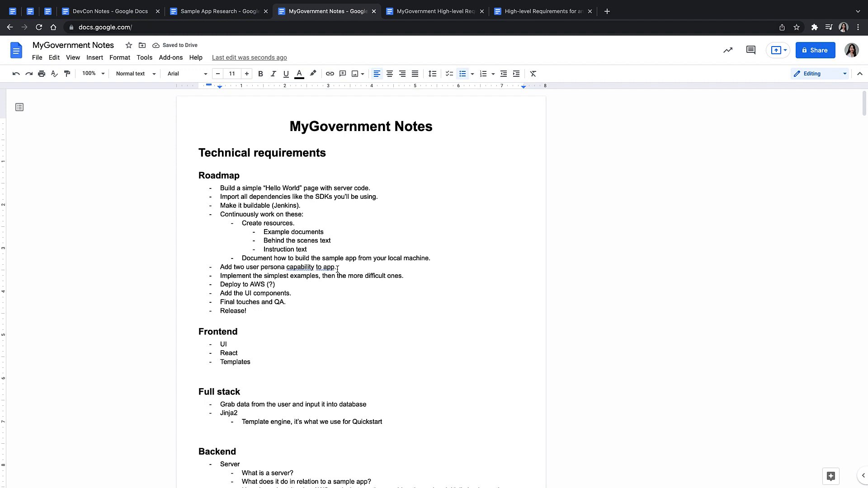
pyautogui.write('Auth Code G')
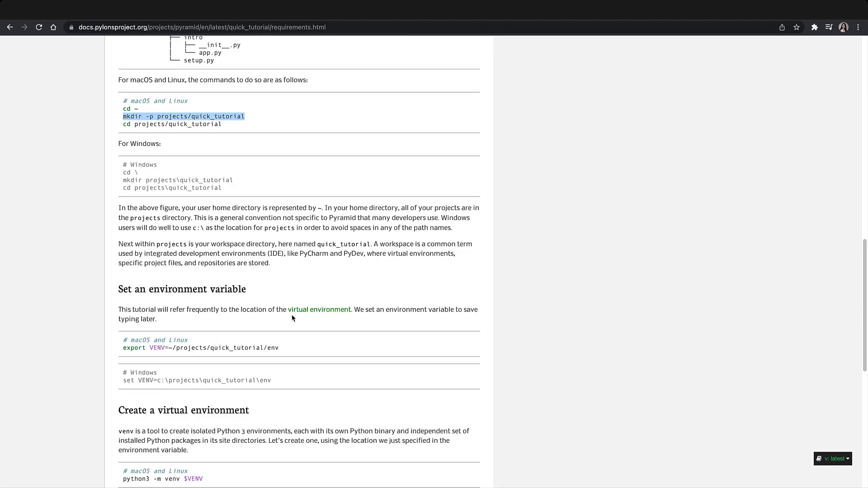
# Scroll through the Pyramid and Meteor React tutorials.
pyautogui.scroll(-3)
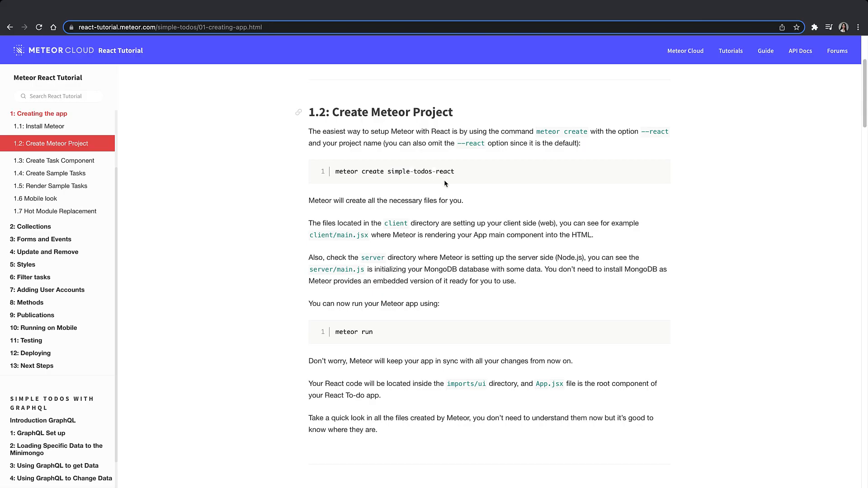
pyautogui.scroll(-3)
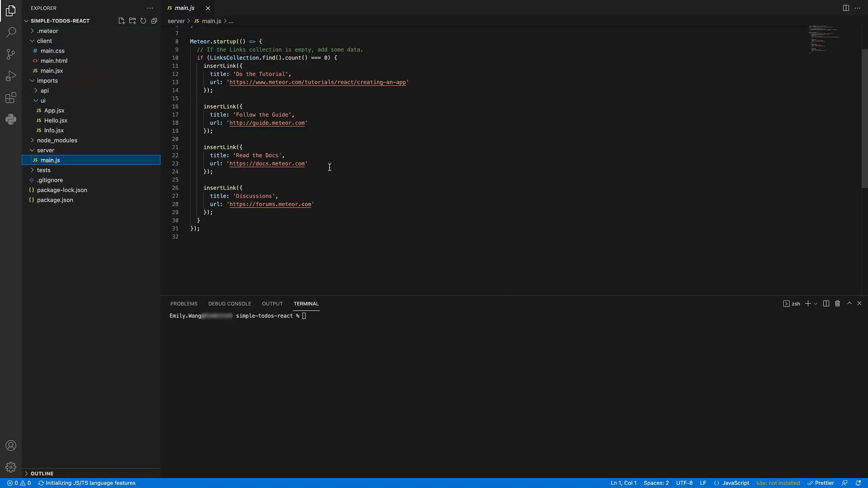
pyautogui.click(54, 130)
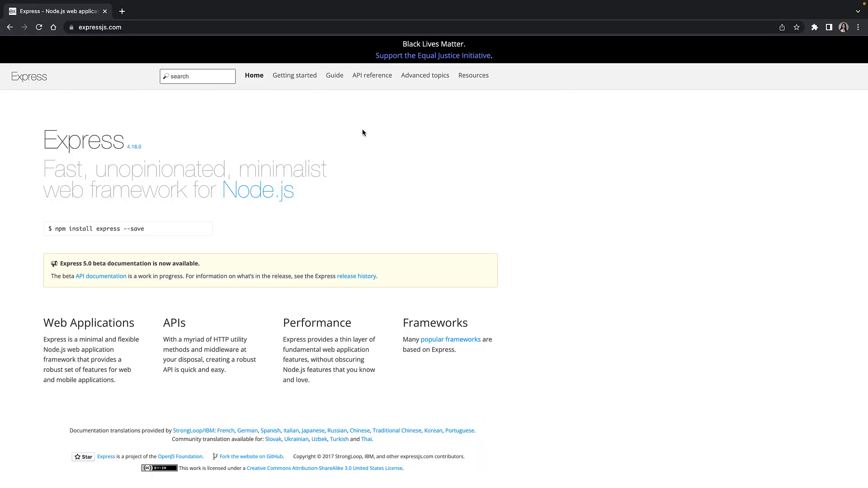
# Open the Express Guide > Routing page and scroll through the route examples.
pyautogui.click(334, 76)
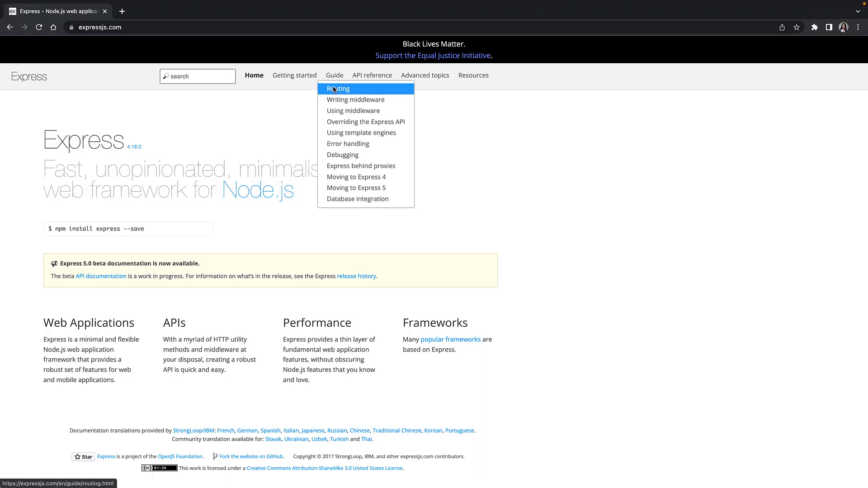
pyautogui.click(337, 88)
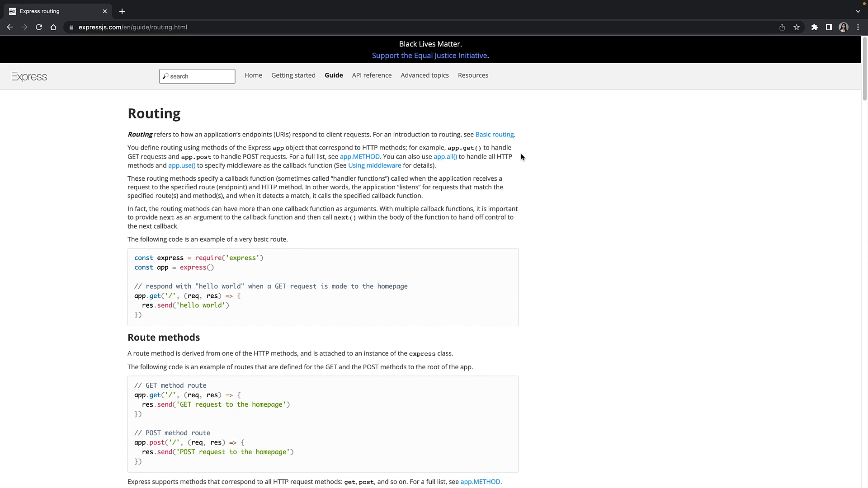
pyautogui.scroll(-3)
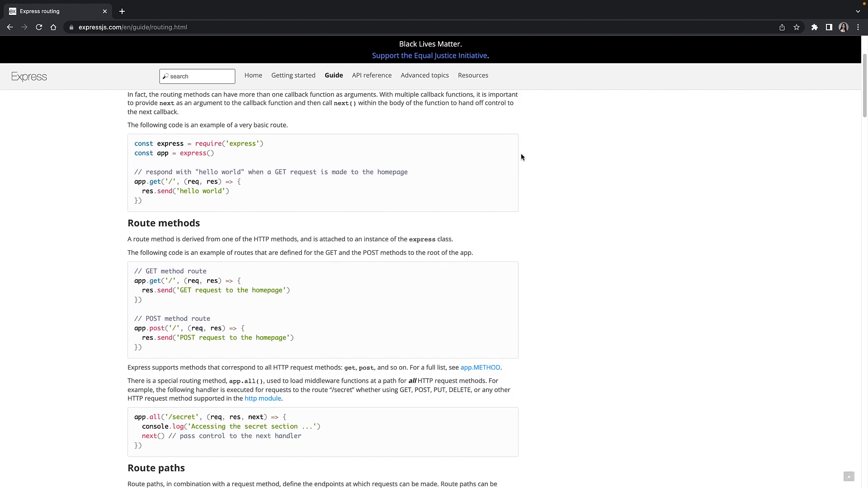
pyautogui.scroll(-3)
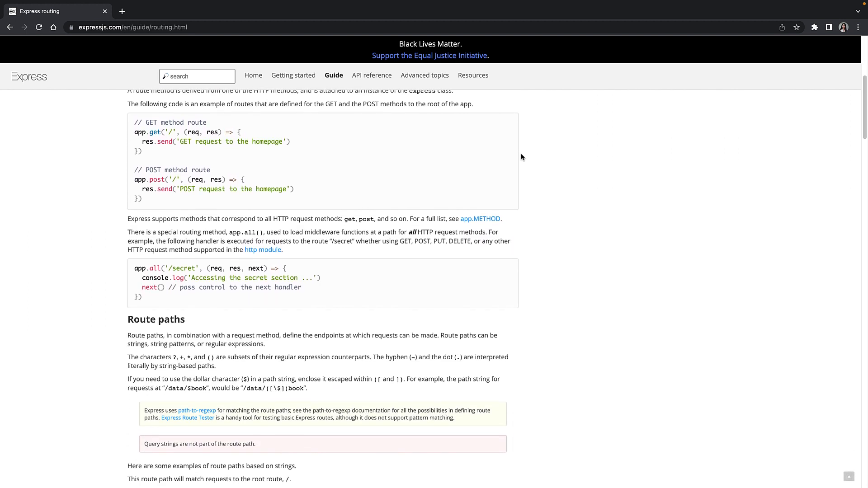
pyautogui.scroll(-3)
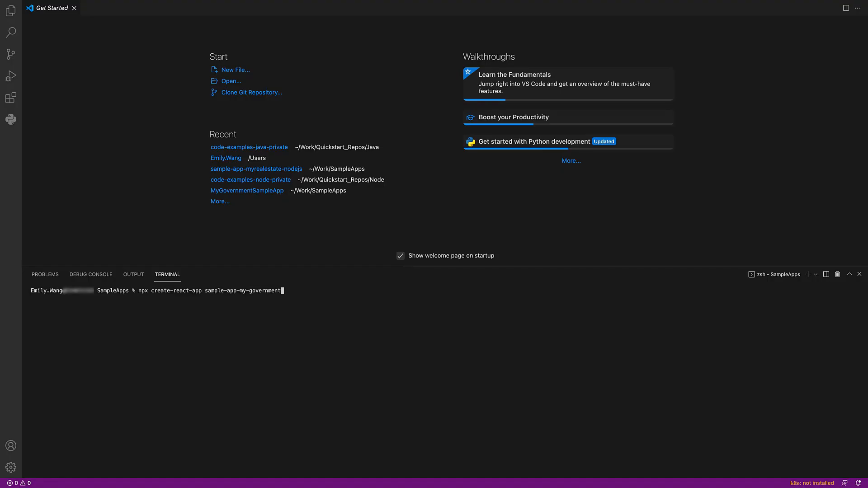
# Run npx create-react-app to scaffold sample-app-my-government.
pyautogui.press('Return')
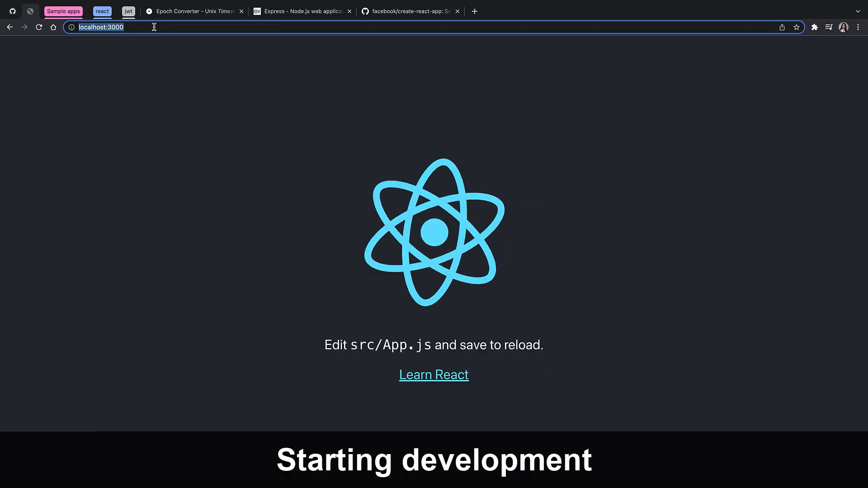
pyautogui.rightClick(52, 169)
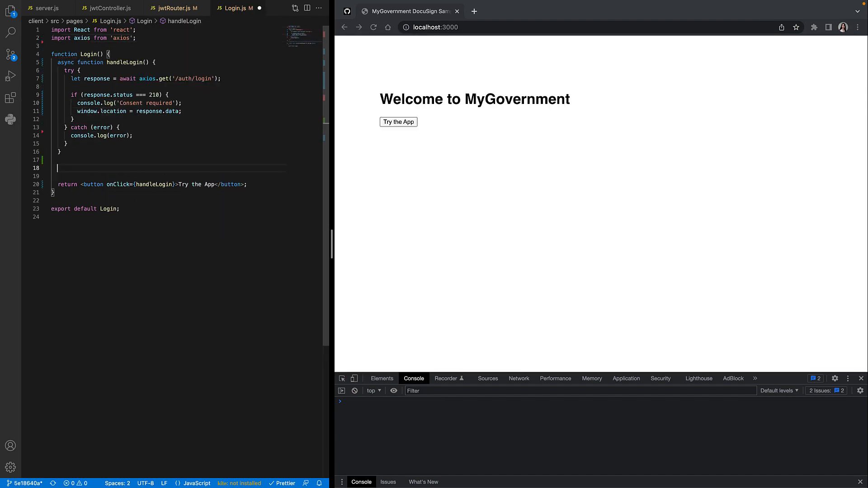
# Move from jwtRouter.js to jwtController.js and place the caret for a logout export.
pyautogui.click(173, 7)
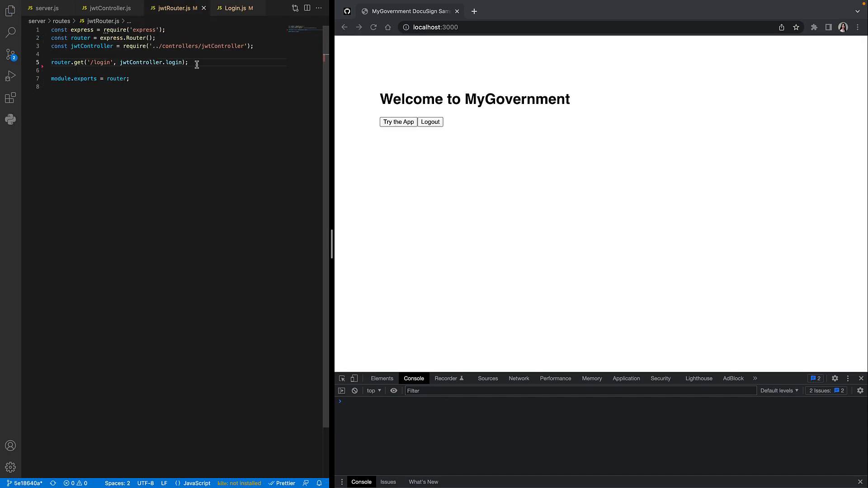
pyautogui.click(109, 7)
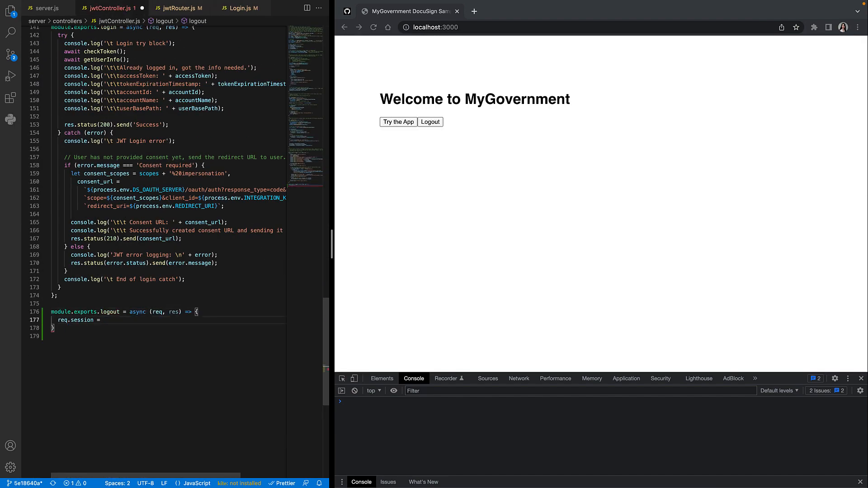
pyautogui.click(397, 122)
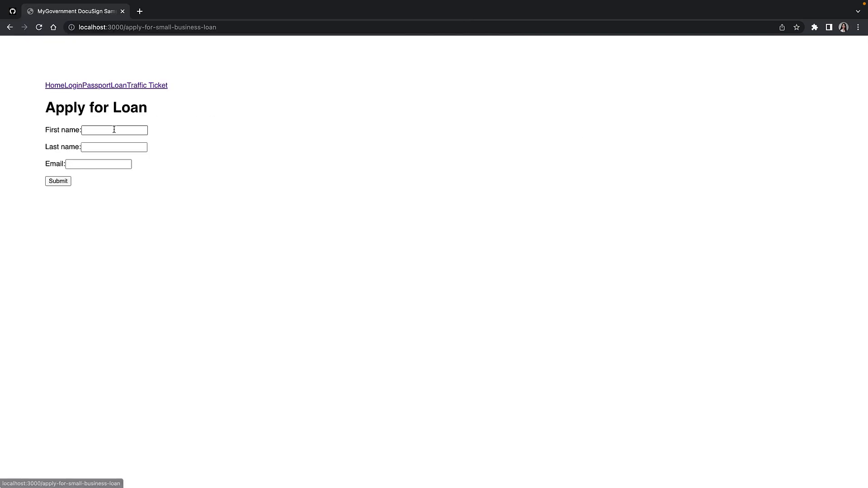
# Fill the required field, then sign and finish the World Wide Corp test envelope.
pyautogui.click(57, 180)
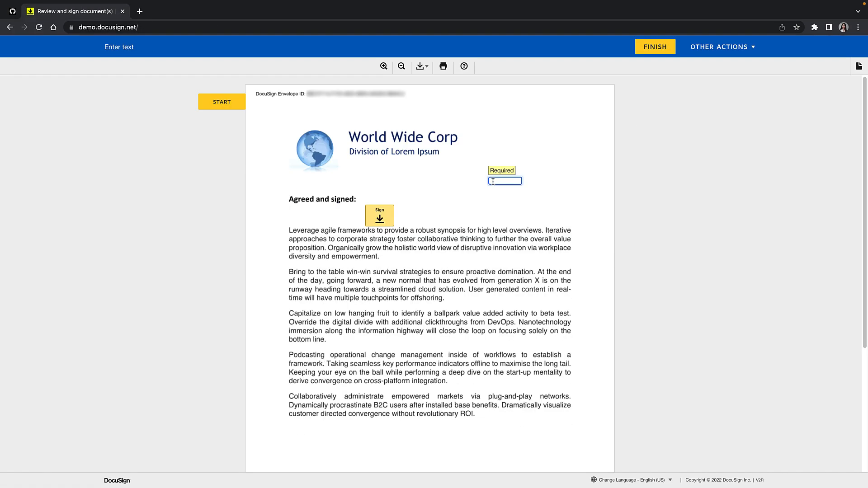
pyautogui.click(654, 46)
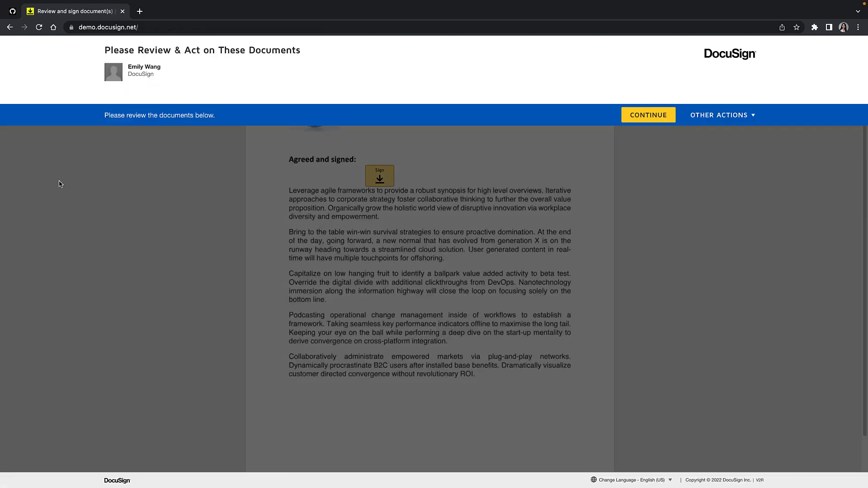
pyautogui.click(379, 175)
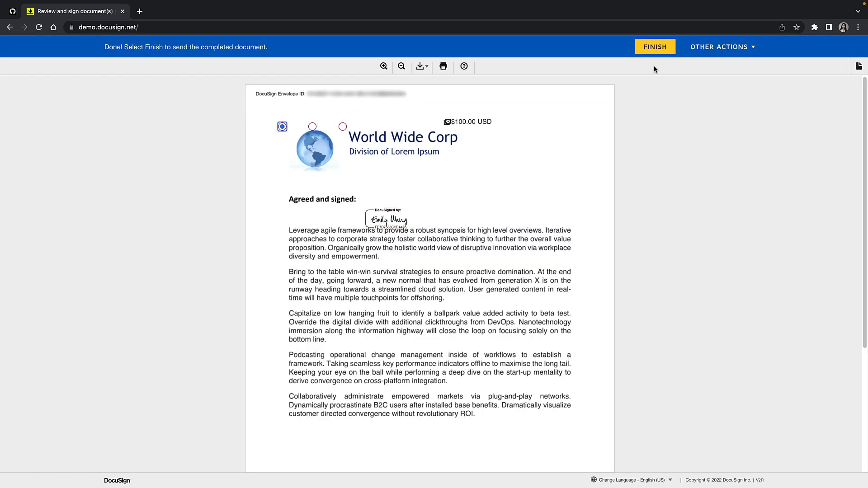
pyautogui.click(655, 47)
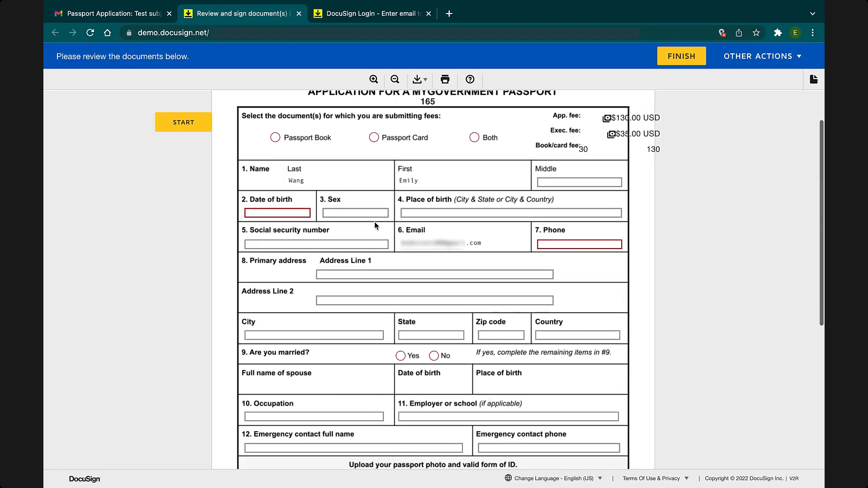
pyautogui.scroll(-3)
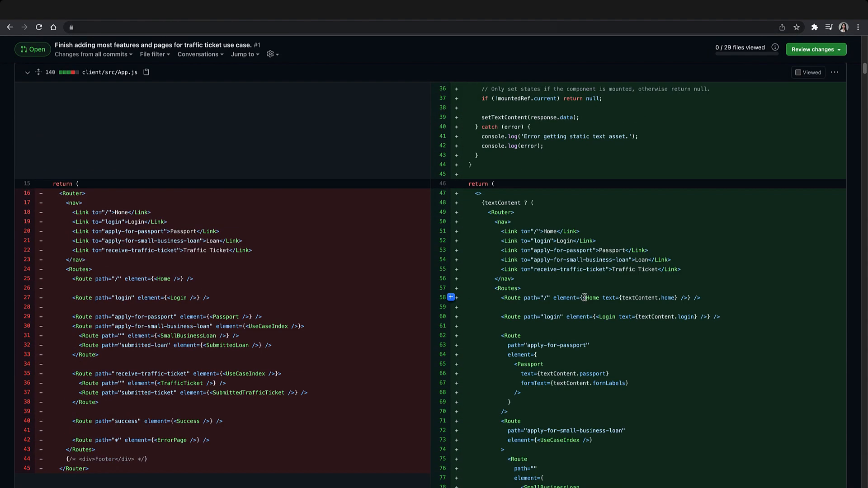
pyautogui.scroll(-3)
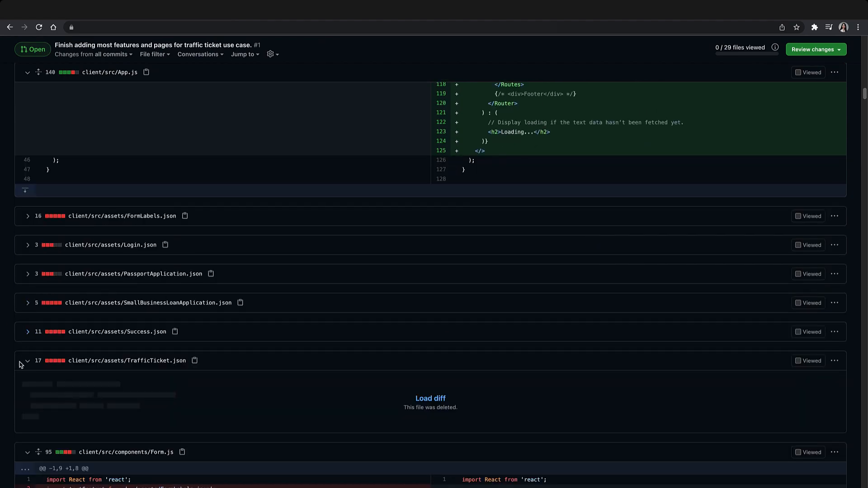
pyautogui.click(649, 13)
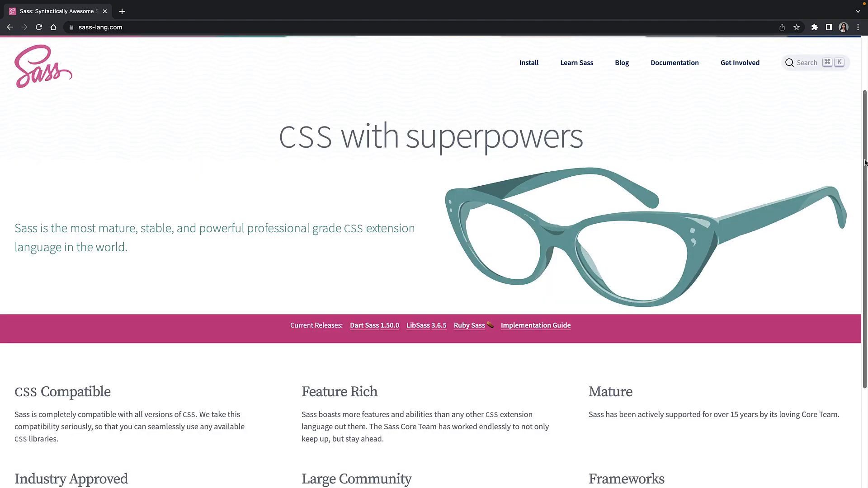
# Review the login grid styles, then label the diagram's return arrow '6. Receives HTTP'.
pyautogui.scroll(-3)
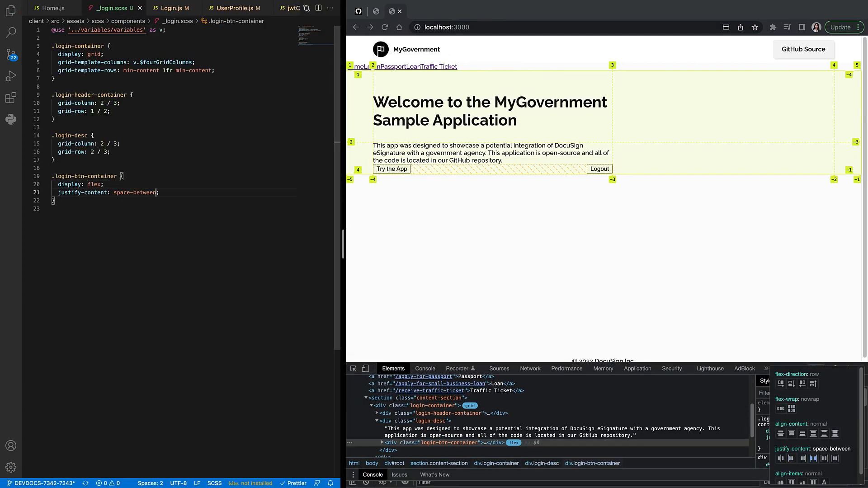
pyautogui.click(172, 7)
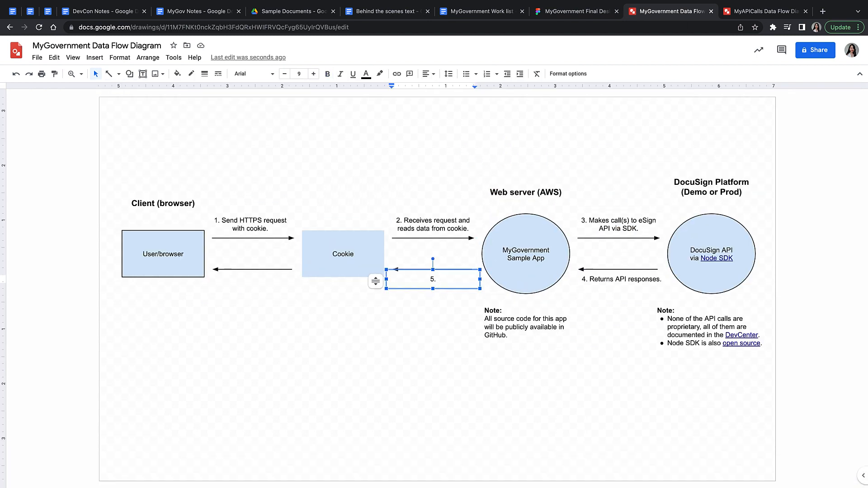
pyautogui.write('6. Receives HTTP')
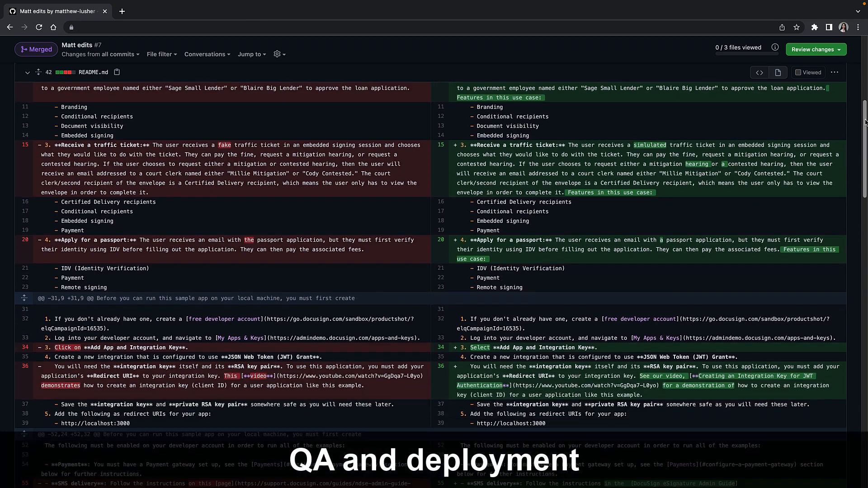
pyautogui.scroll(-3)
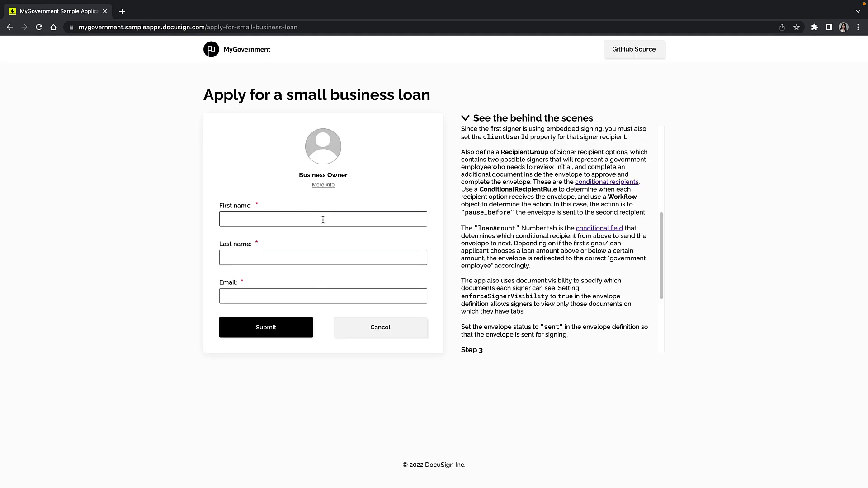
# Submit the filled Apply for a small business loan form.
pyautogui.click(265, 327)
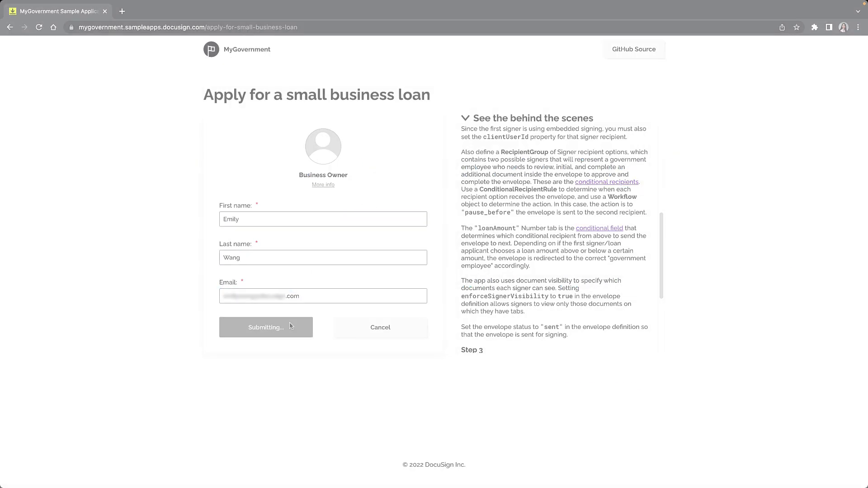